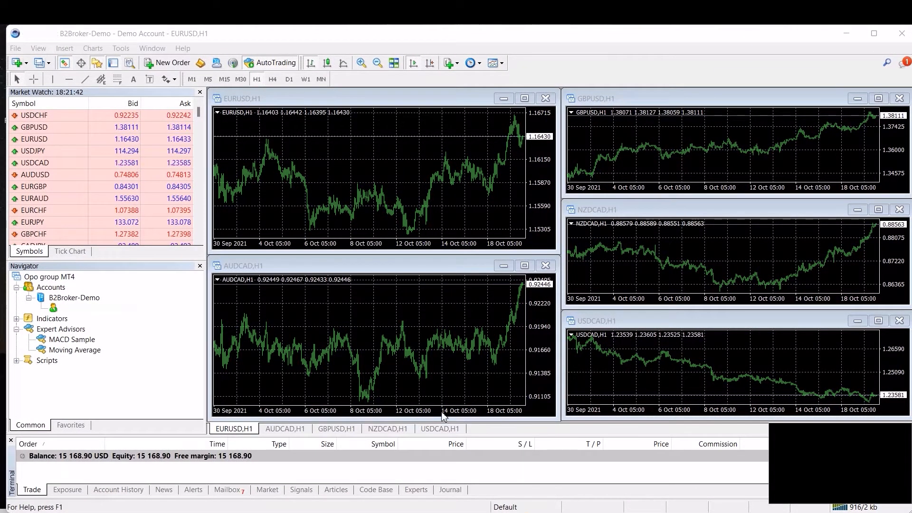
# Switch the EURUSD, GBPUSD and NZDCAD charts to the M1 timeframe and return to EURUSD.
pyautogui.click(191, 79)
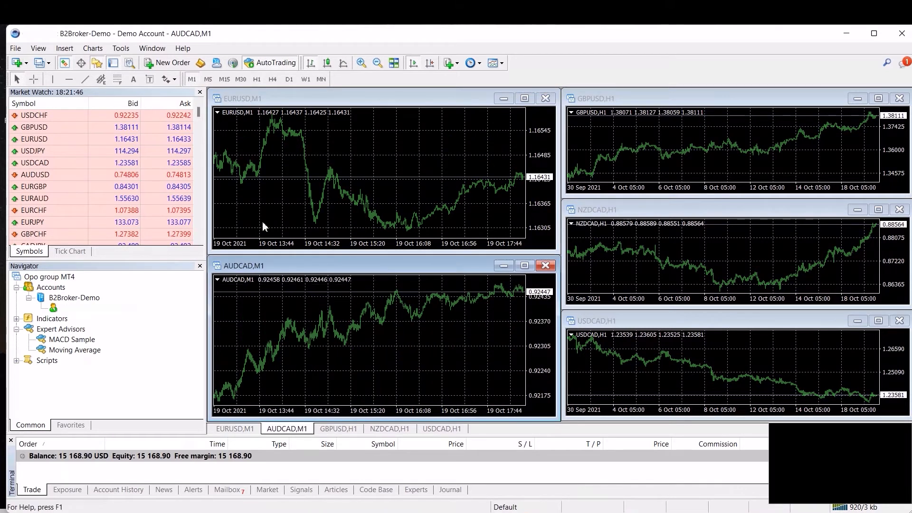
pyautogui.click(338, 428)
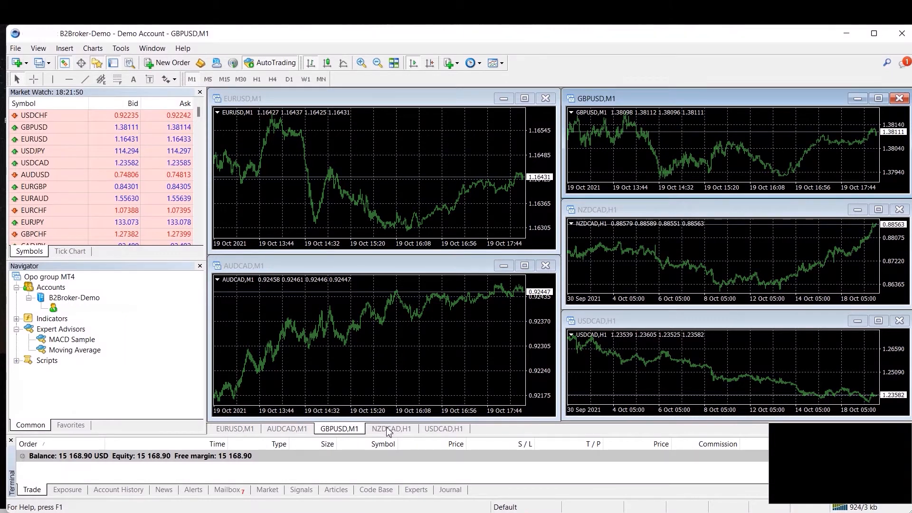
pyautogui.click(391, 428)
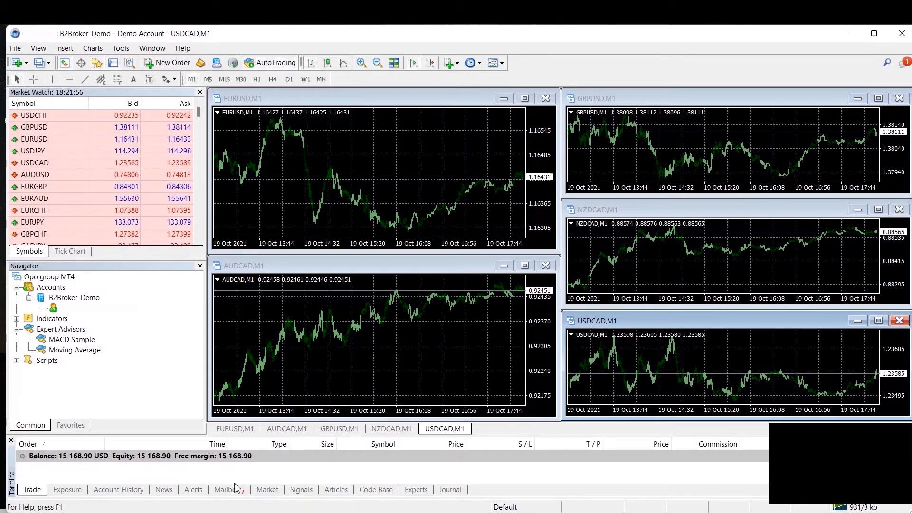
pyautogui.click(234, 429)
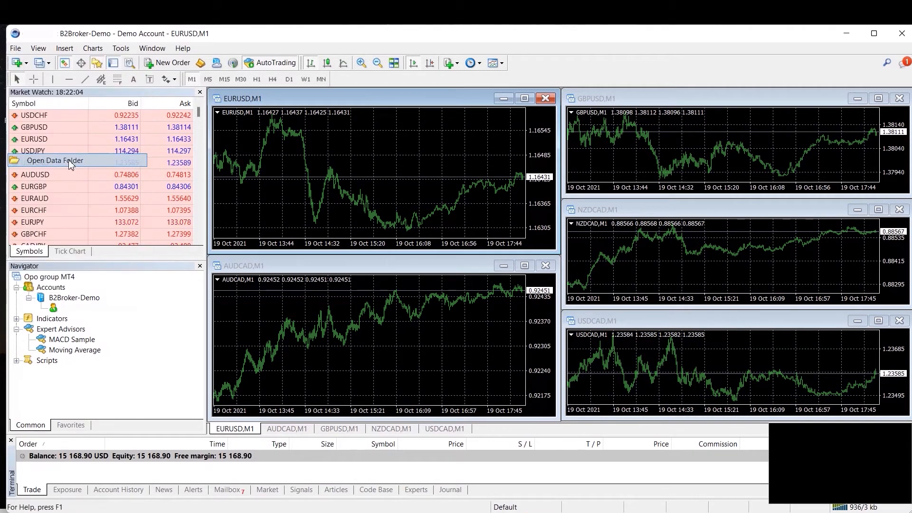
# Open the terminal's data folder beside the Swing VIP V3.11 download folder.
pyautogui.click(55, 160)
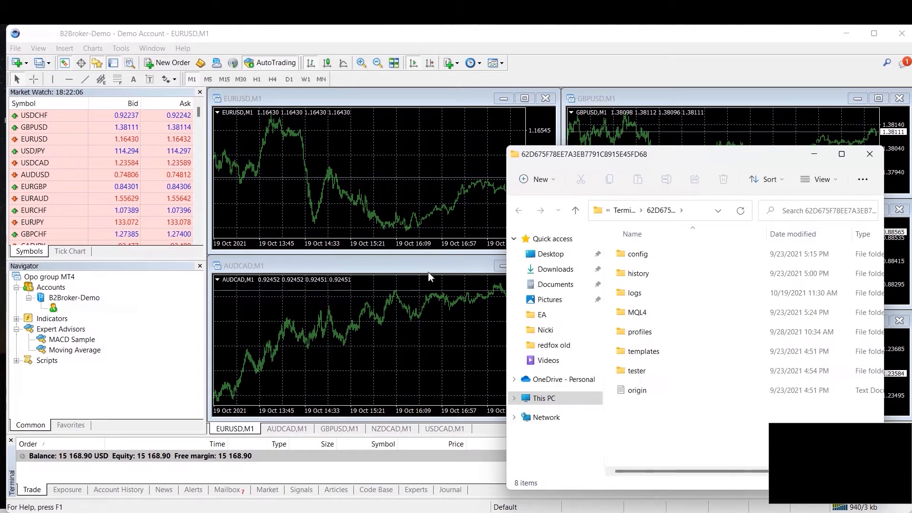
pyautogui.moveTo(419, 469)
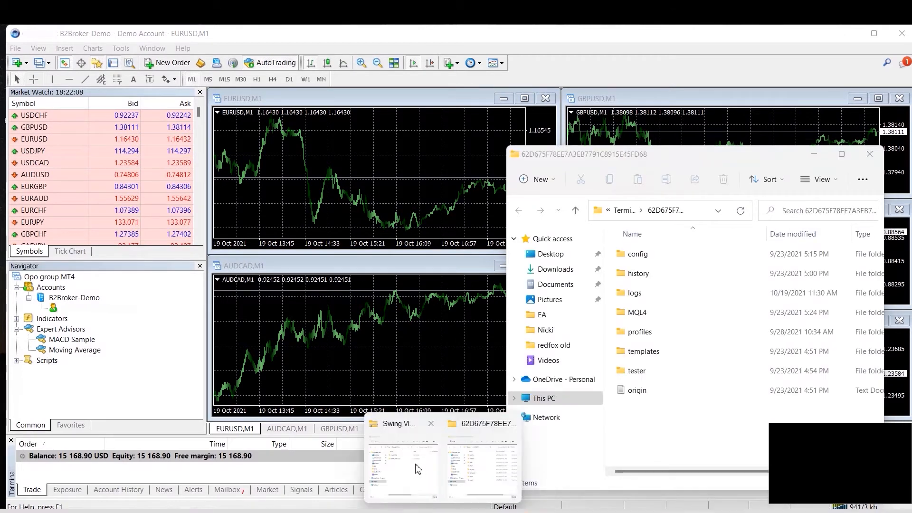
pyautogui.click(400, 462)
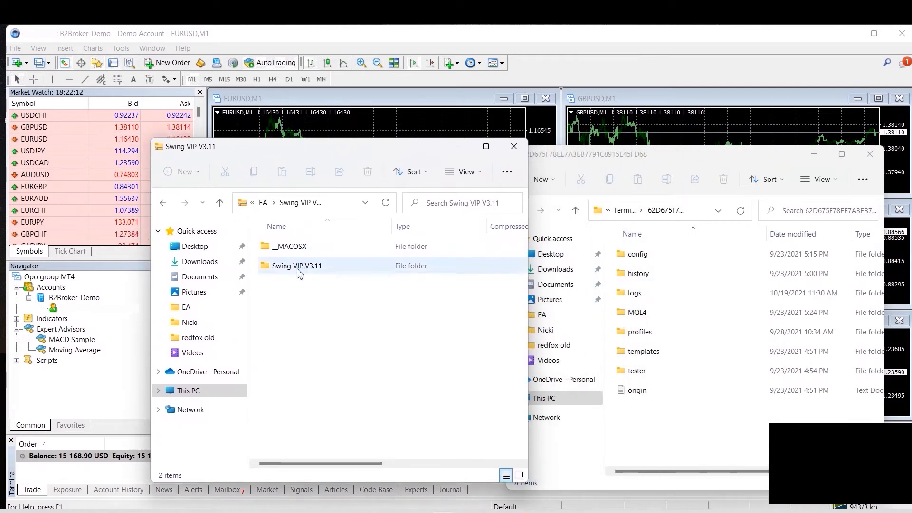
# Browse the Swing VIP V3.11 Expert filee and presets folders and the data folder's MQL4 folder.
pyautogui.doubleClick(297, 265)
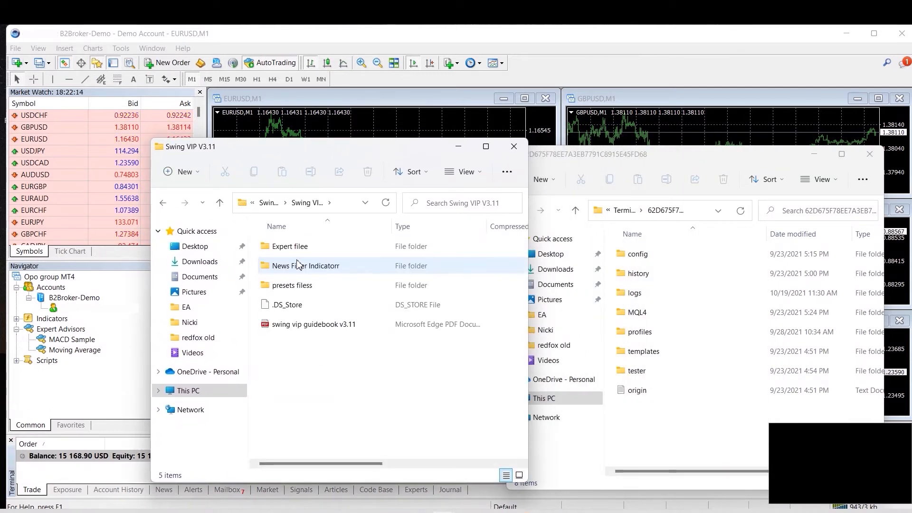
pyautogui.doubleClick(287, 247)
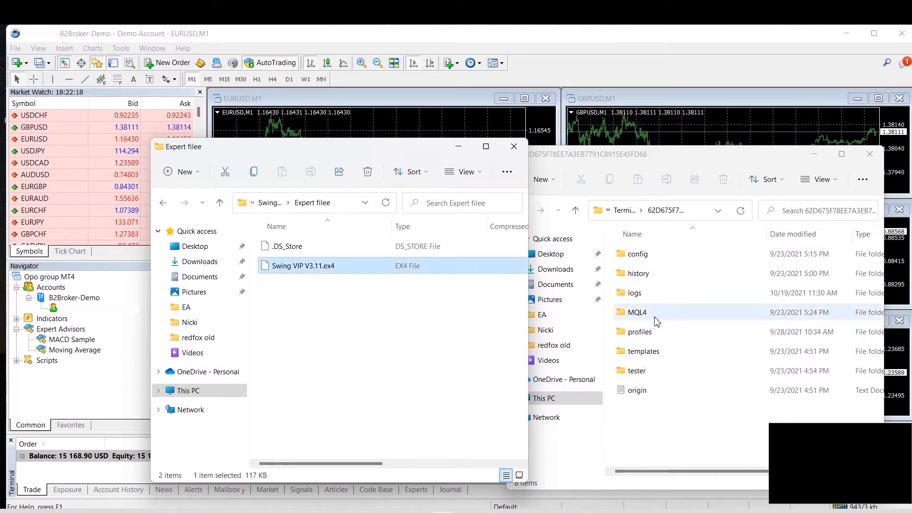
pyautogui.doubleClick(638, 312)
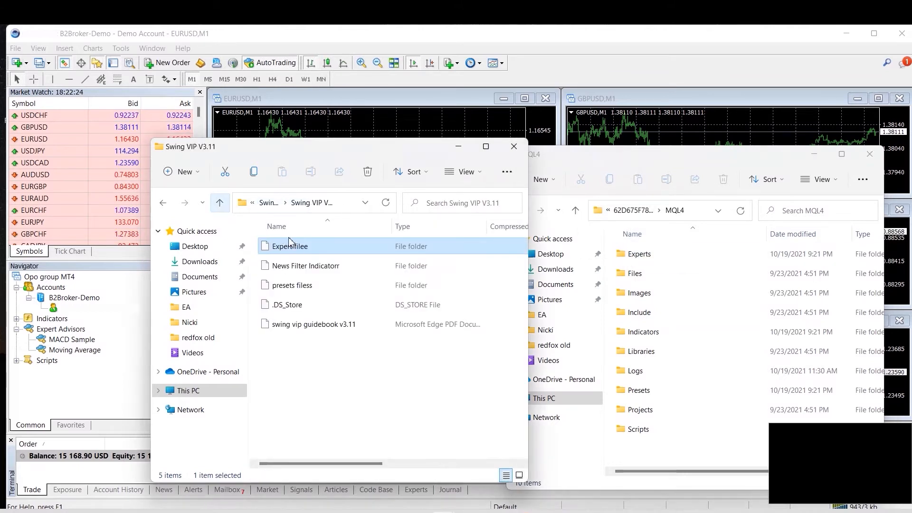
pyautogui.doubleClick(305, 266)
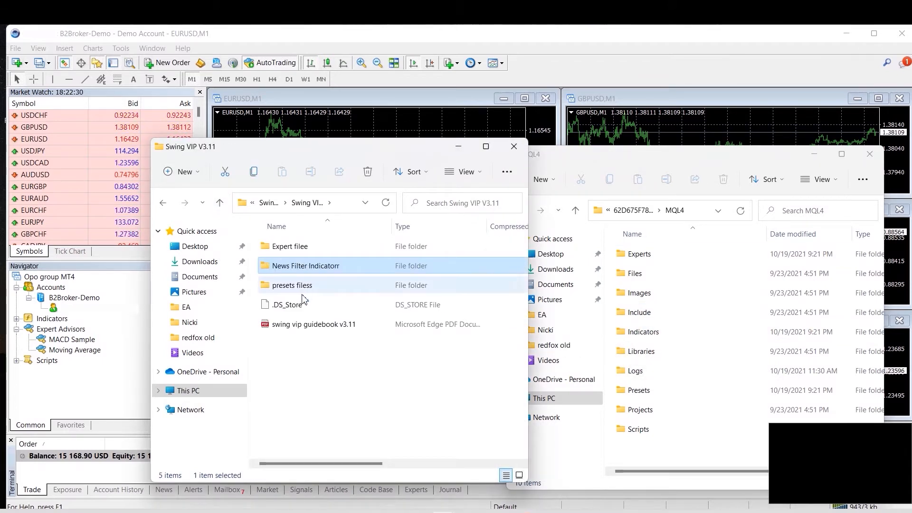
pyautogui.doubleClick(292, 285)
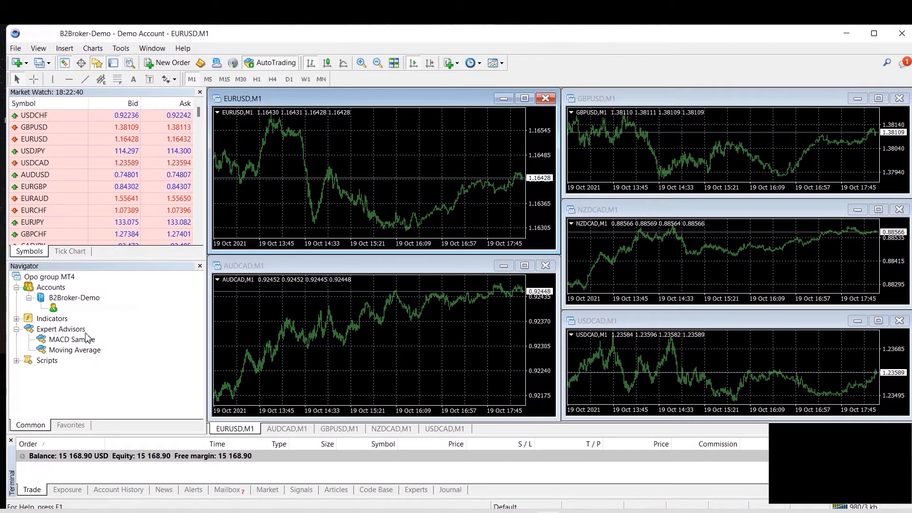
# Refresh the Navigator and attach Swing VIP V3.11 to the EURUSD chart.
pyautogui.click(61, 329)
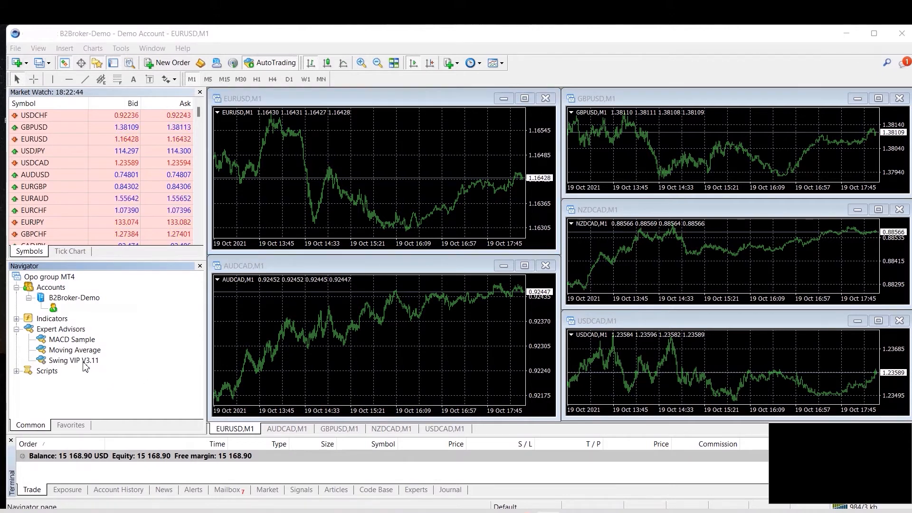
pyautogui.doubleClick(73, 360)
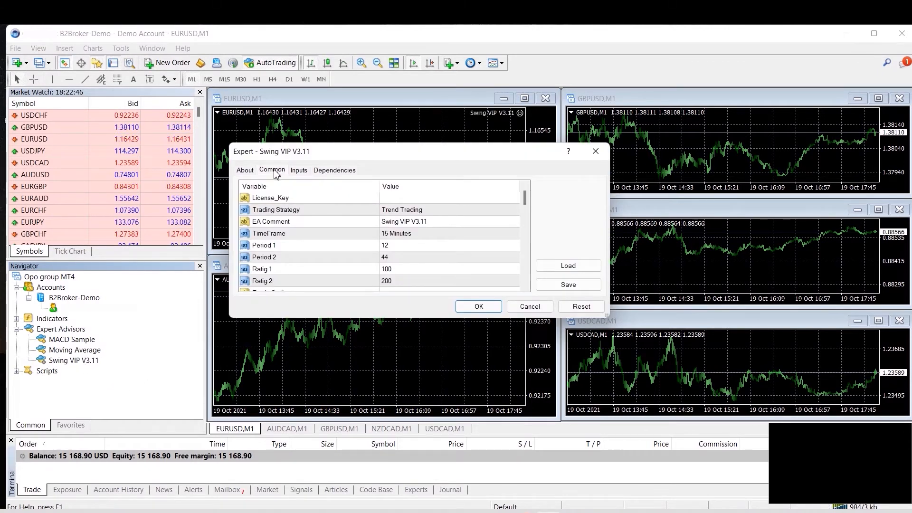
# Load the saved preset into the expert's inputs, giving a 30-minute timeframe with periods 49 and 89.
pyautogui.click(271, 170)
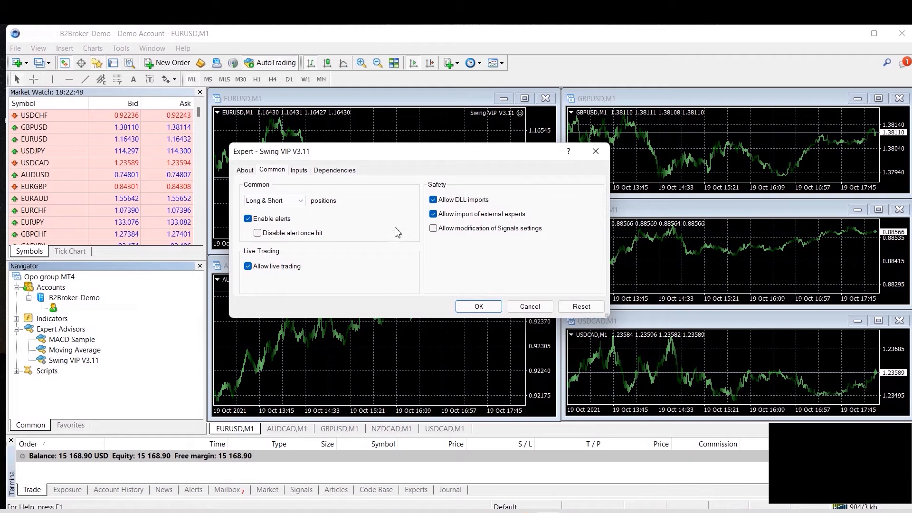
pyautogui.moveTo(296, 180)
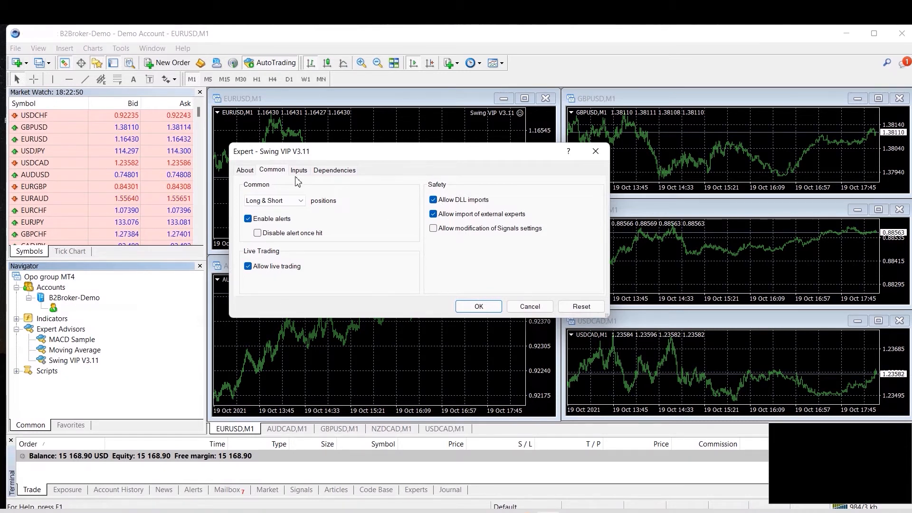
pyautogui.click(299, 171)
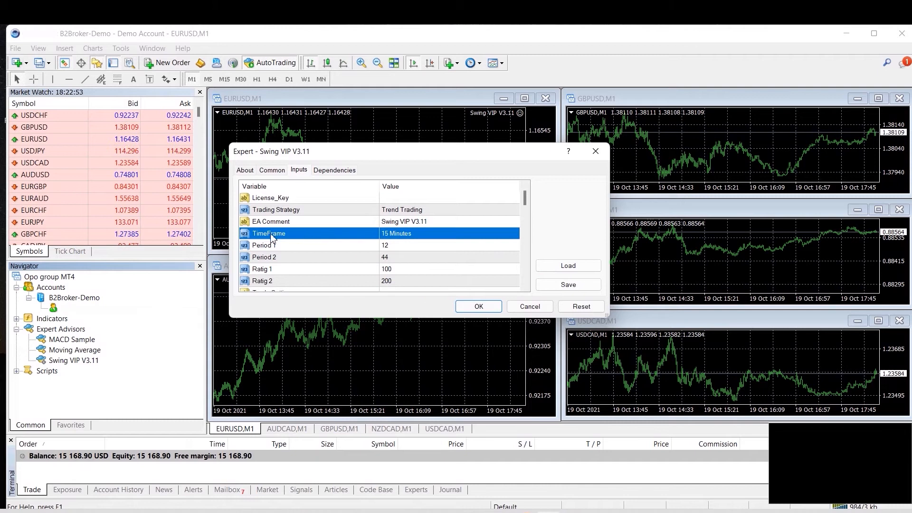
pyautogui.moveTo(486, 258)
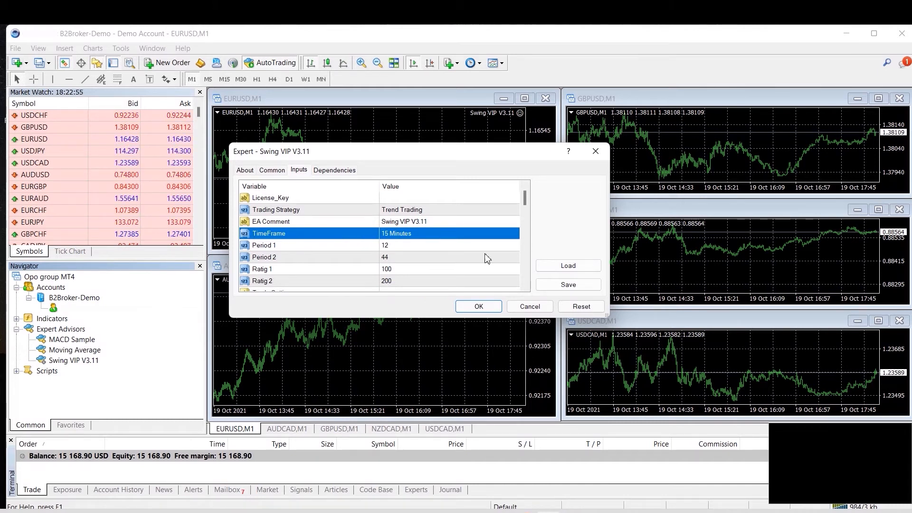
pyautogui.click(567, 265)
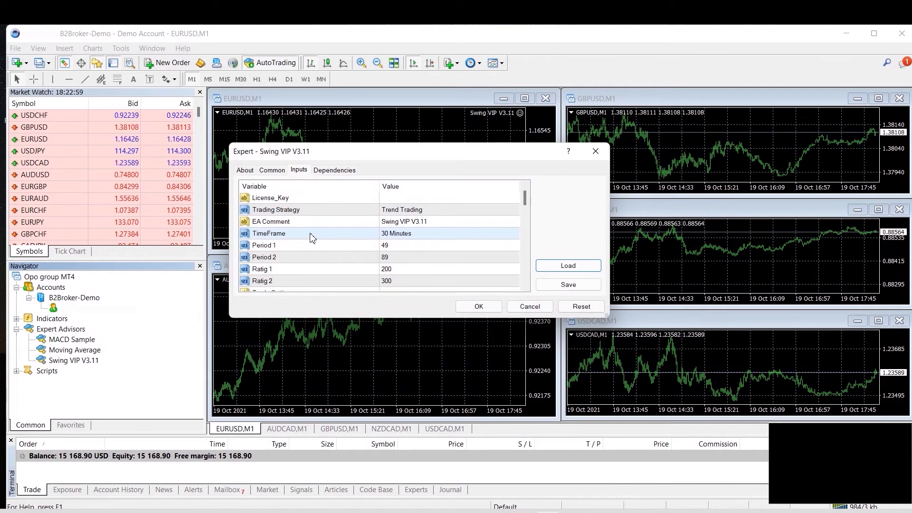
# Set the Lot input to 0.15 and confirm so the expert runs on EURUSD.
pyautogui.click(290, 233)
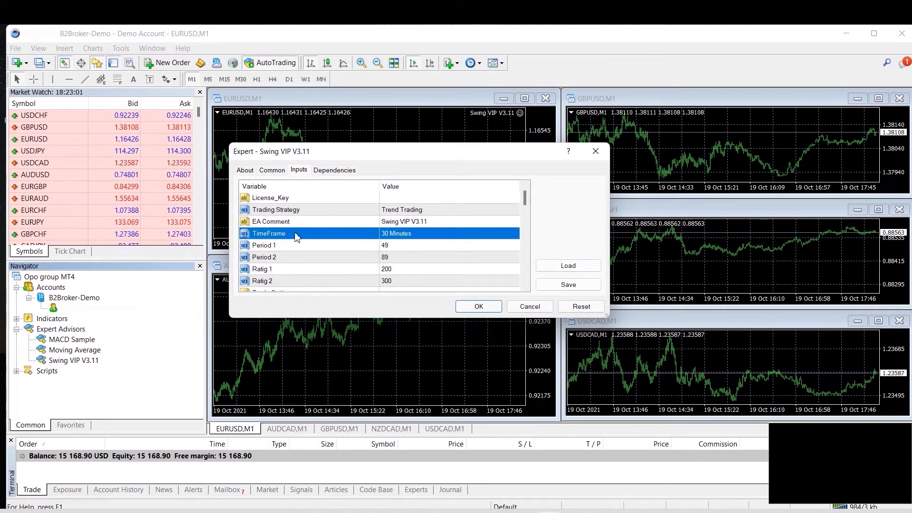
pyautogui.click(448, 197)
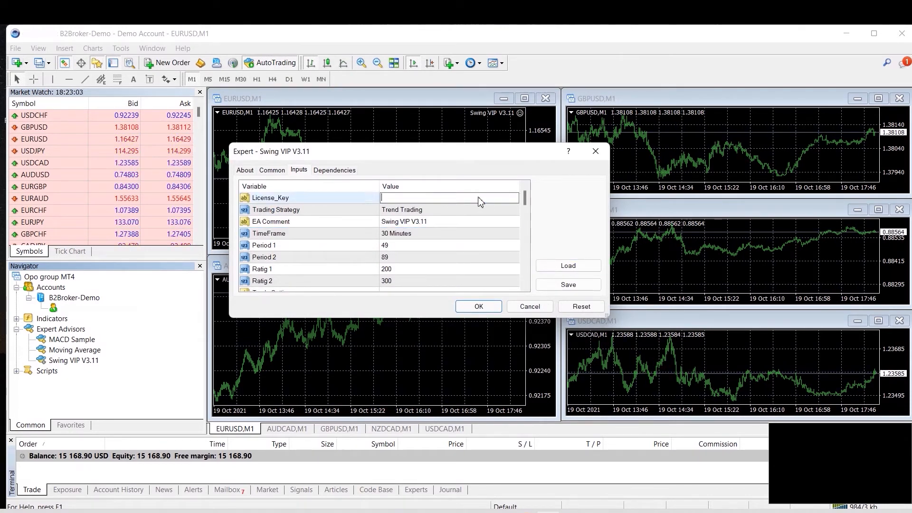
pyautogui.scroll(-3)
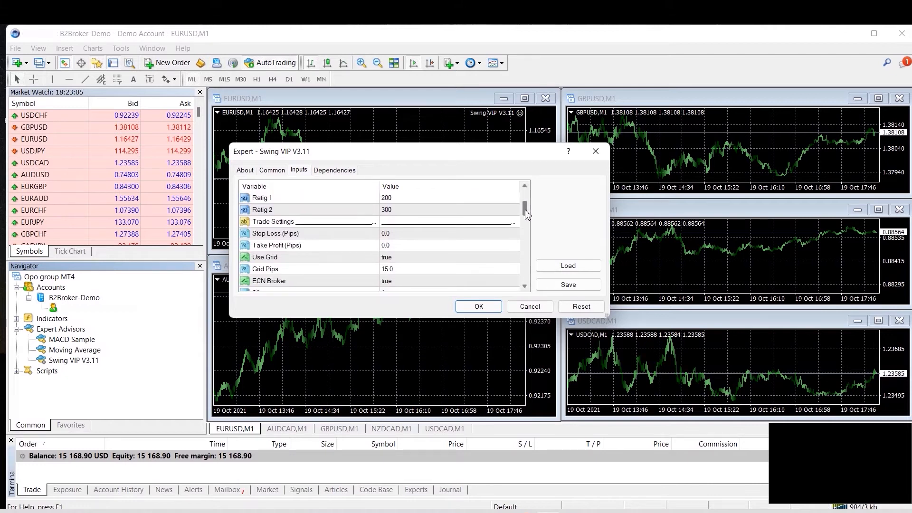
pyautogui.scroll(-3)
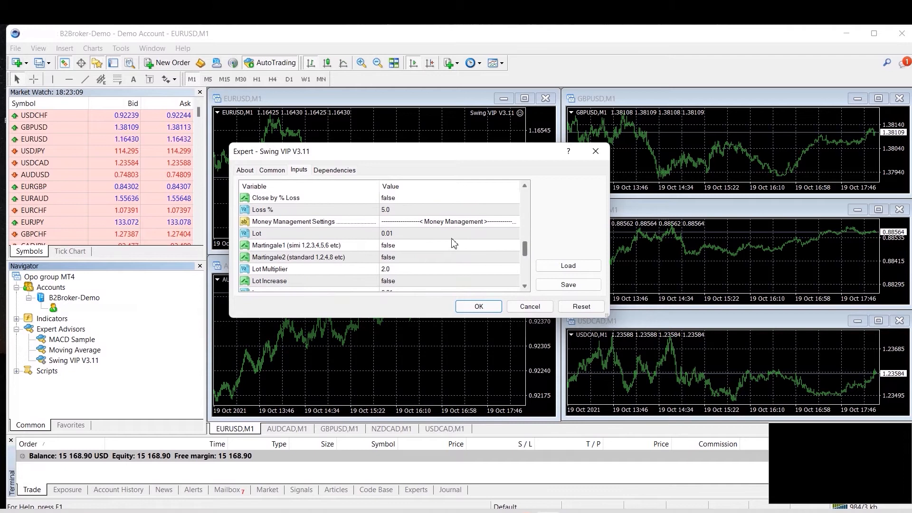
pyautogui.click(308, 234)
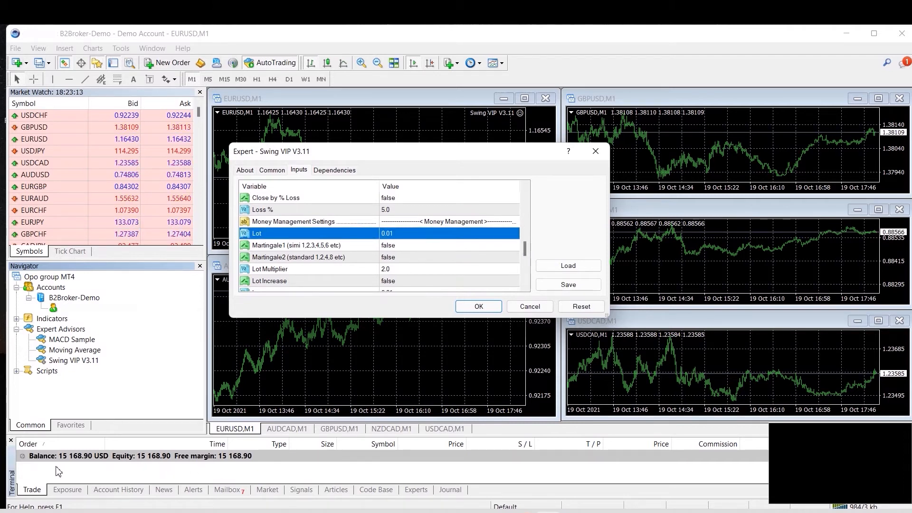
pyautogui.click(447, 234)
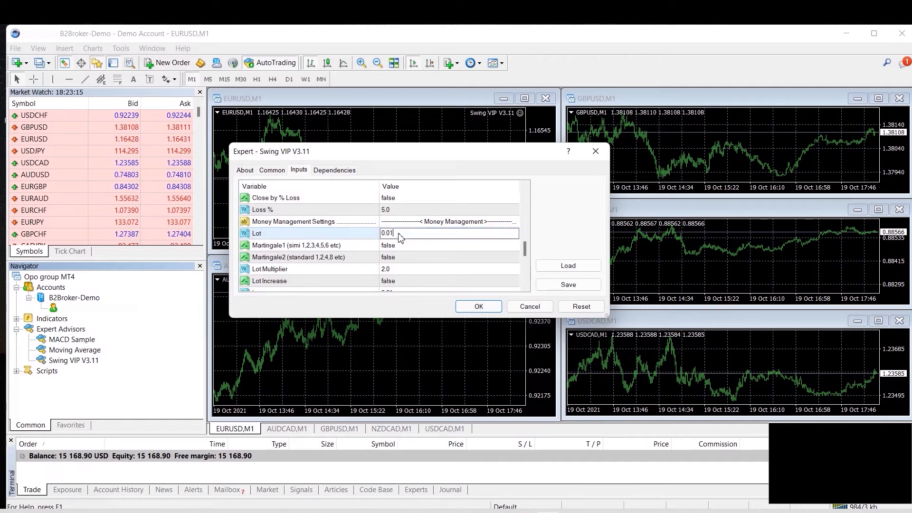
pyautogui.write('0.15')
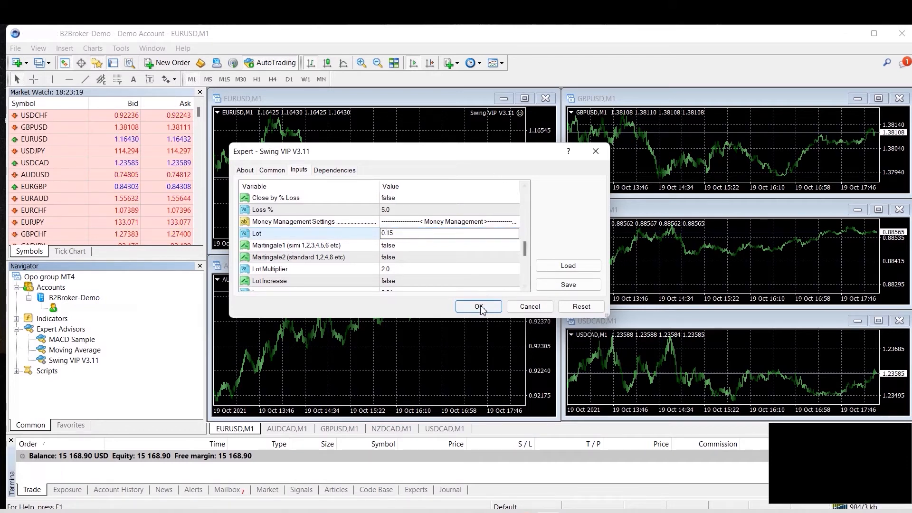
pyautogui.click(478, 307)
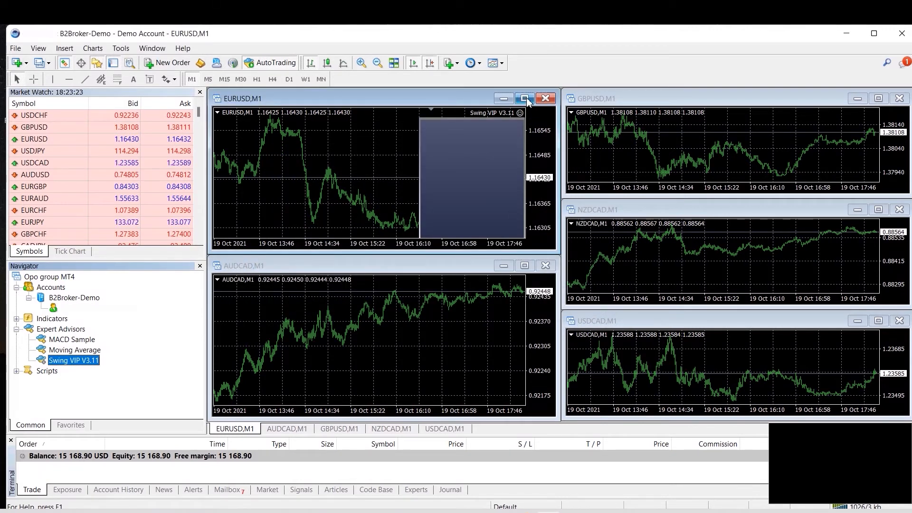
# Maximize the EURUSD chart to check the 0.15 fixed lot, then switch to the AUDCAD chart.
pyautogui.click(522, 98)
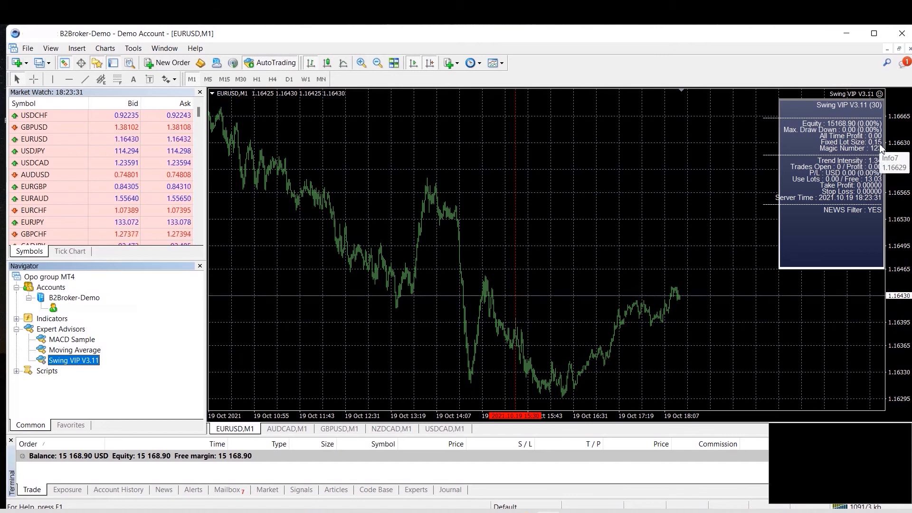
pyautogui.moveTo(296, 419)
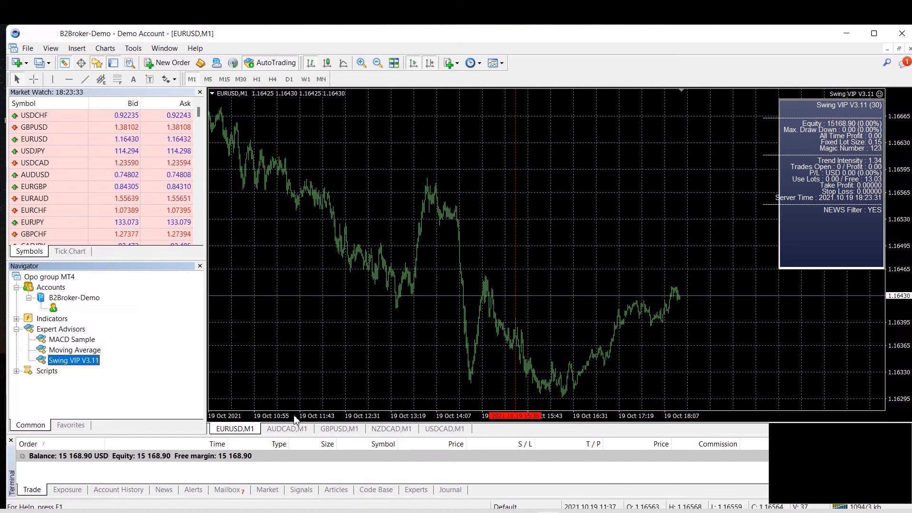
pyautogui.click(286, 429)
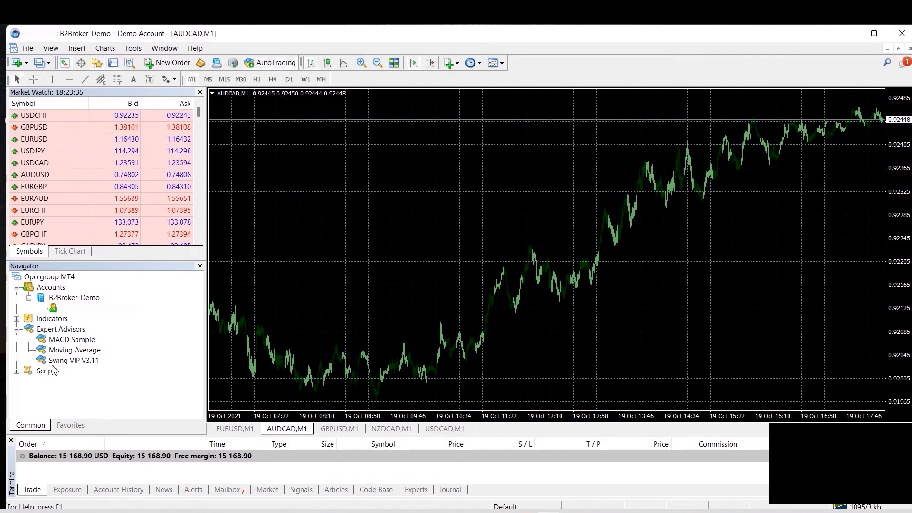
pyautogui.doubleClick(73, 360)
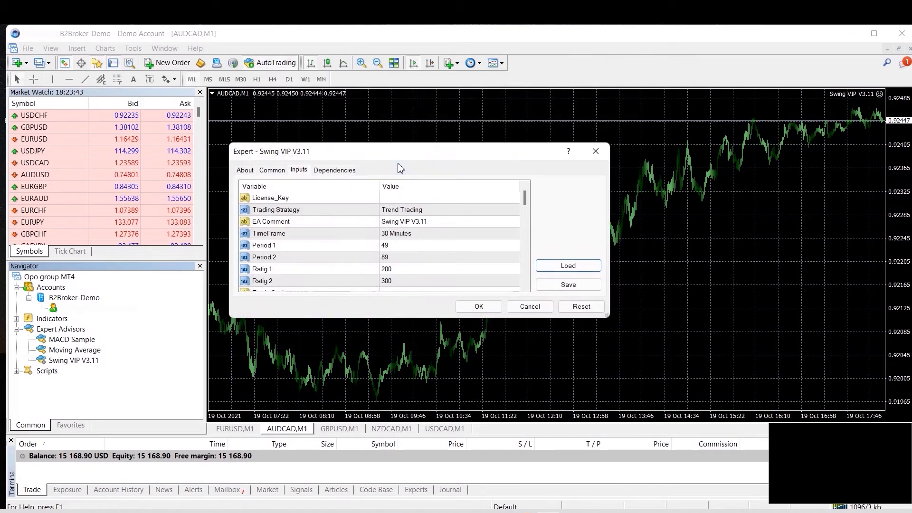
pyautogui.click(448, 198)
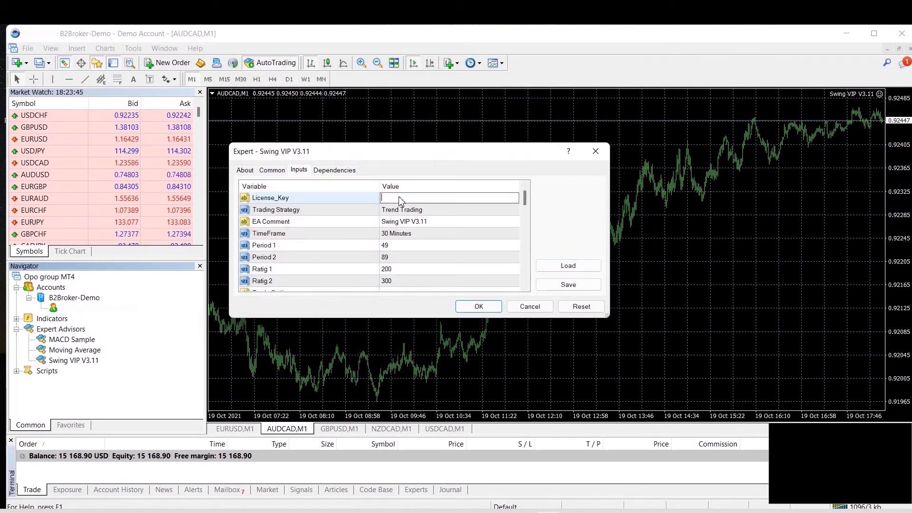
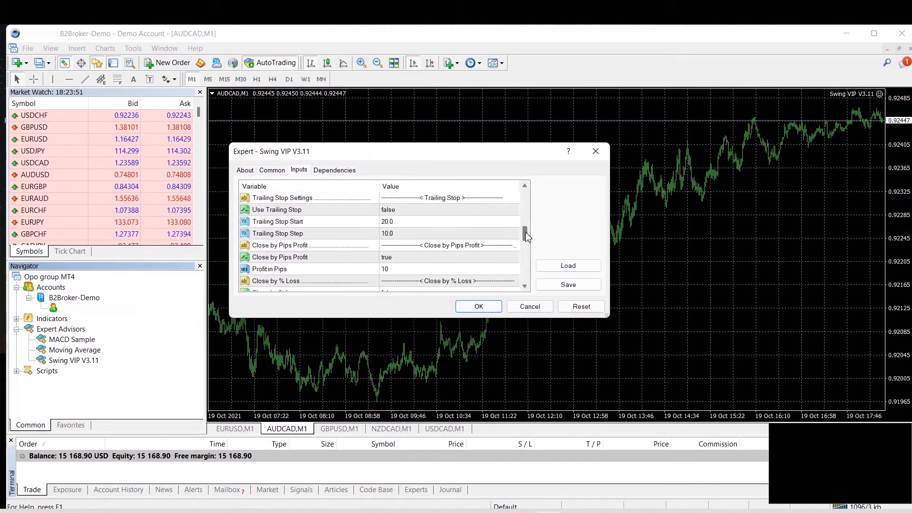
pyautogui.scroll(-3)
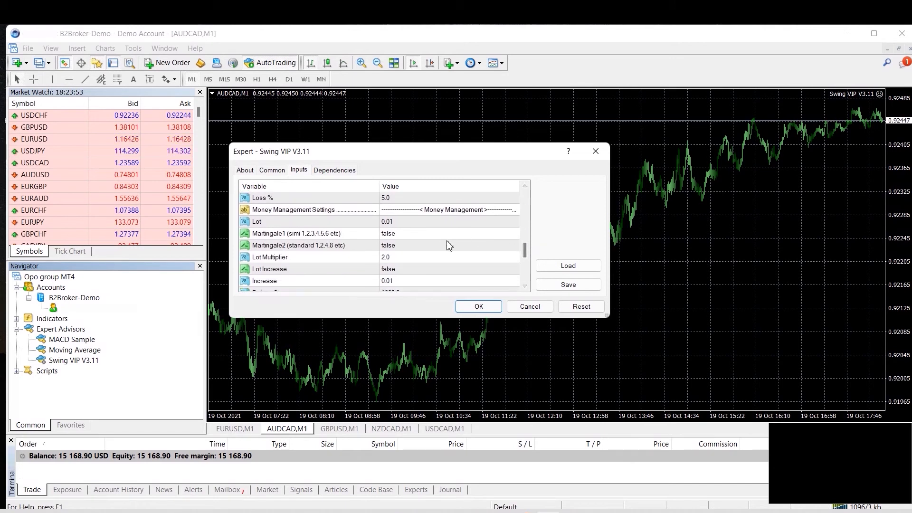